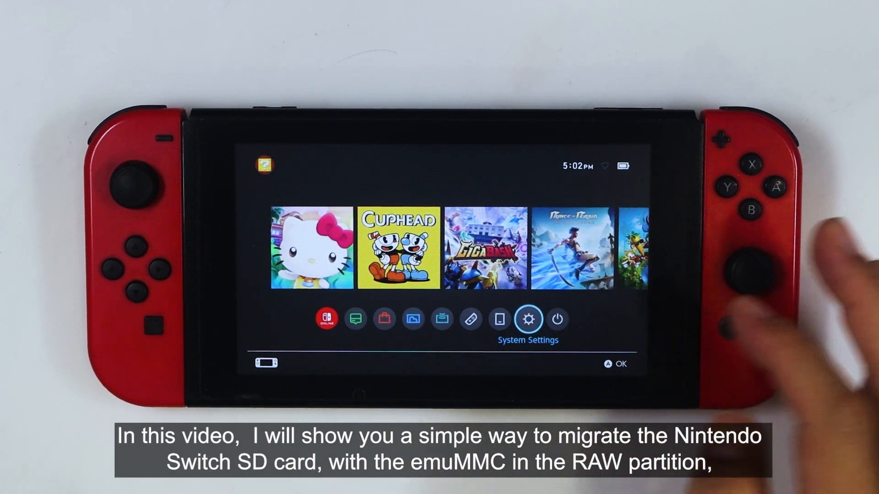
- Enter sdc as source, sdb as target, and answer yes to confirm the detected devices
click(527, 319)
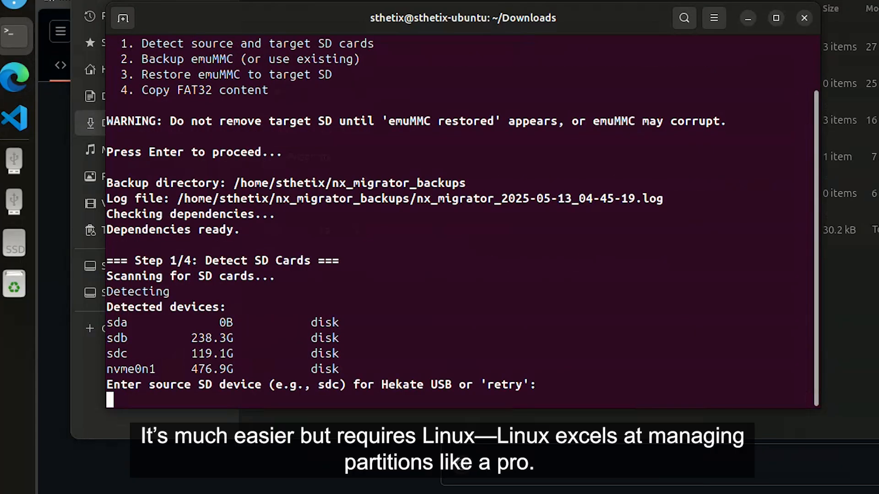
text(sdc)
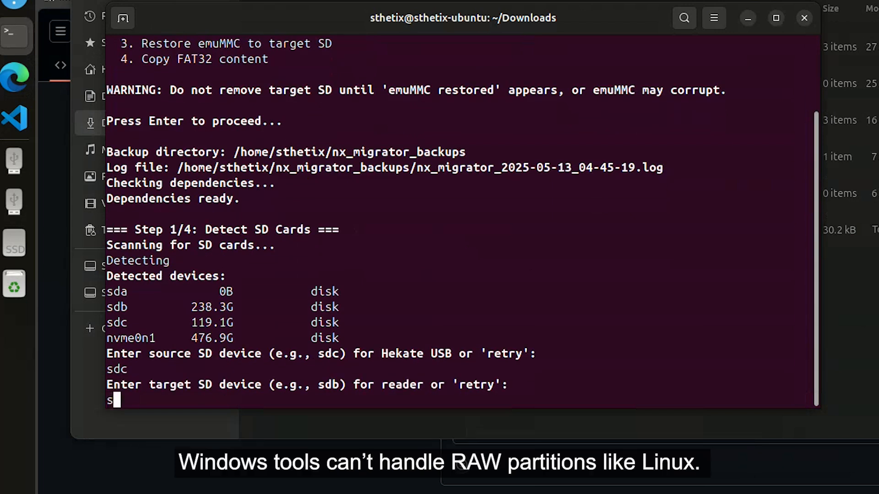
text(db)
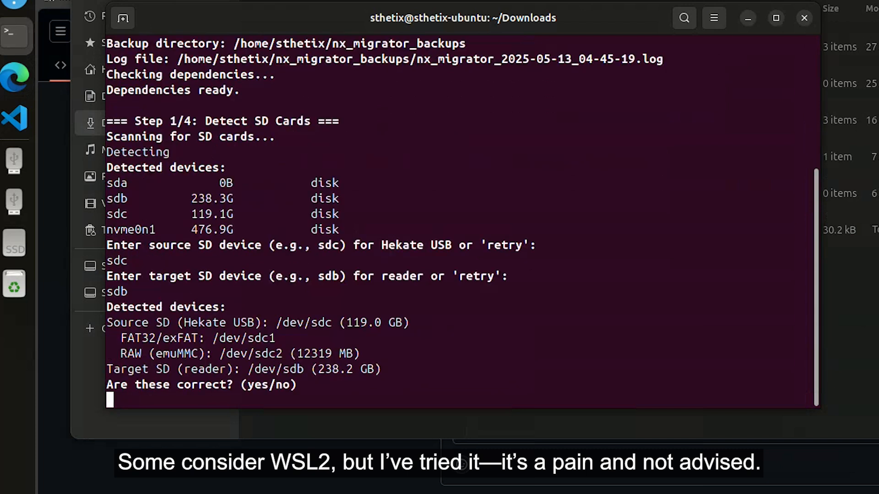
text(yes)
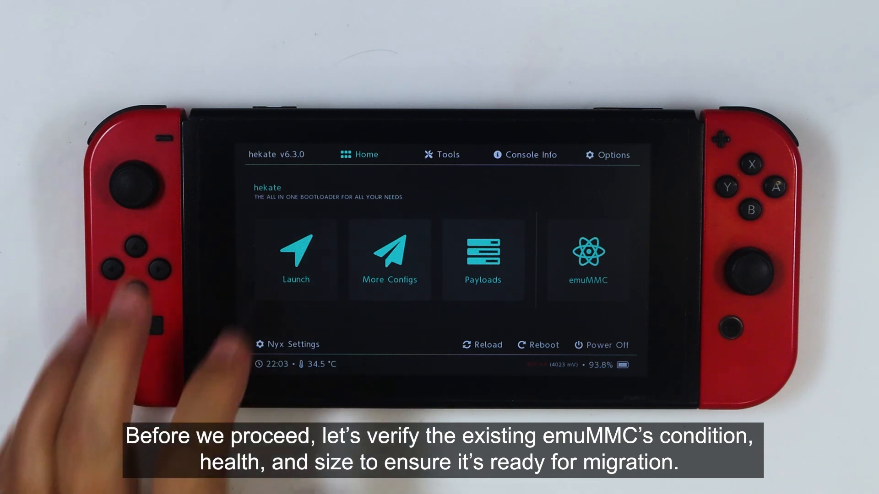
- Visit the hekate Tools page and return to the home screen
click(295, 258)
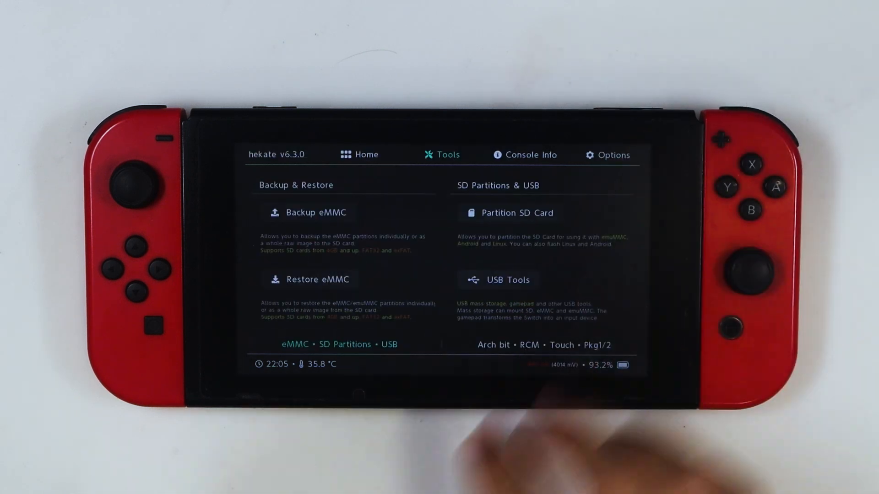
click(358, 154)
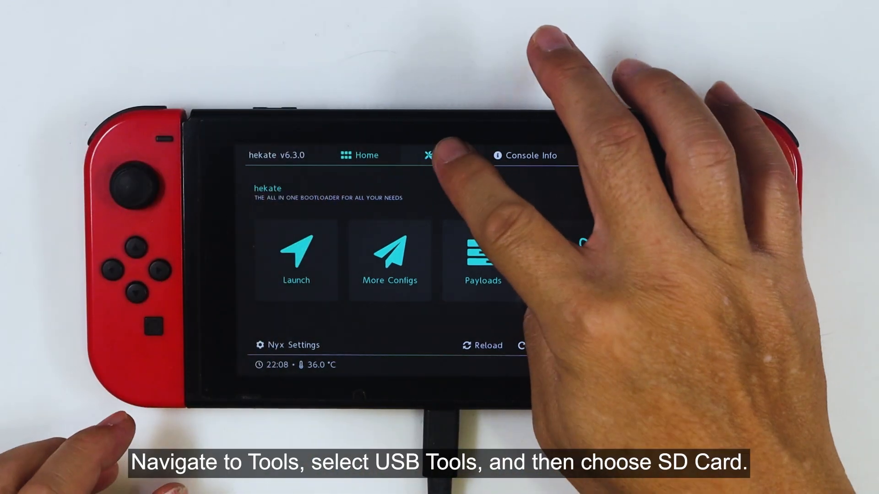
- Mount the Switch SD card to the PC as USB mass storage from USB Tools
click(427, 156)
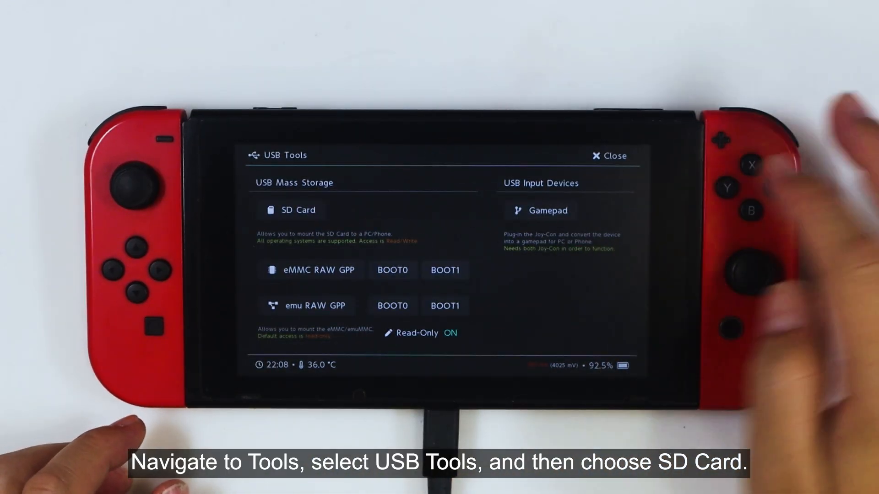
click(293, 210)
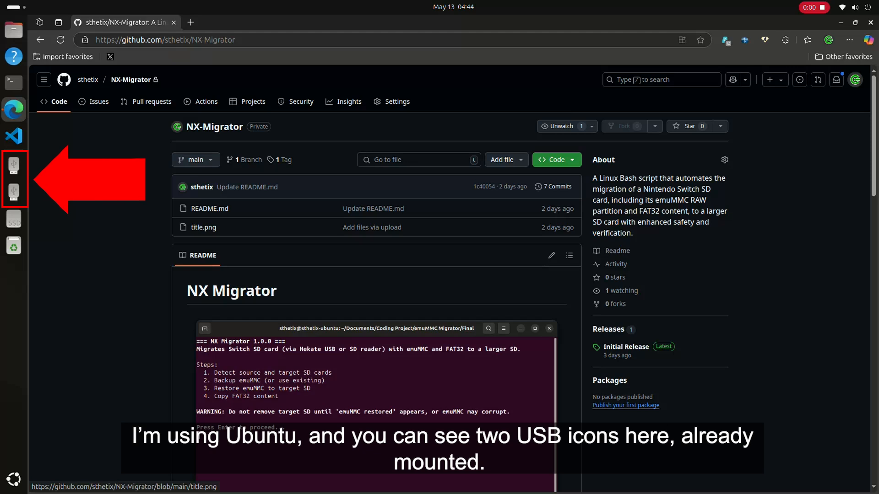
- Download the nx_migrator.sh release asset and show it in the Downloads folder
scroll(down, 3)
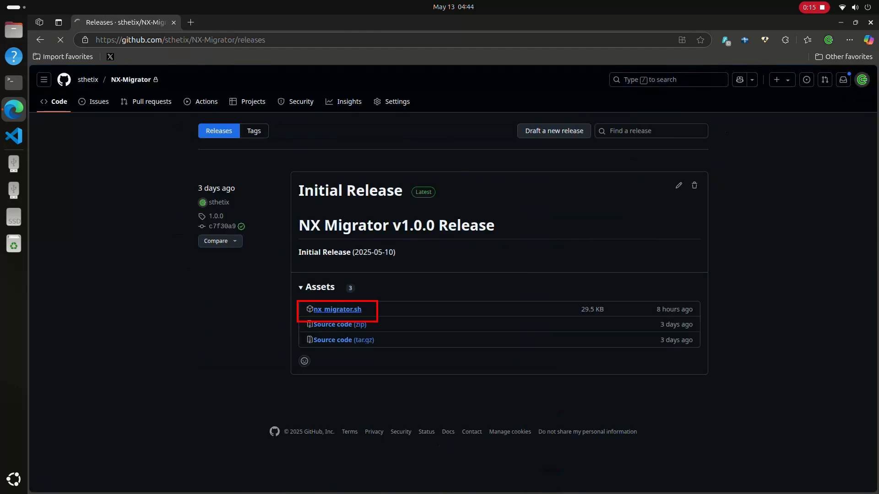
click(337, 310)
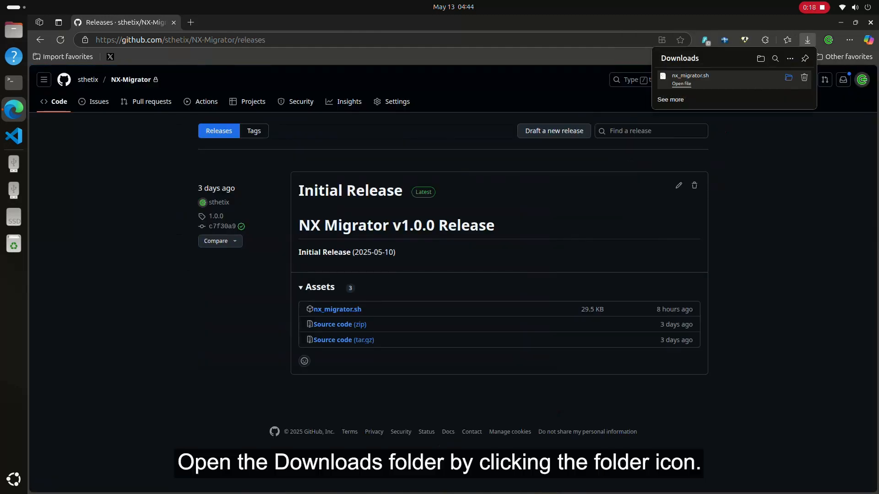
click(787, 77)
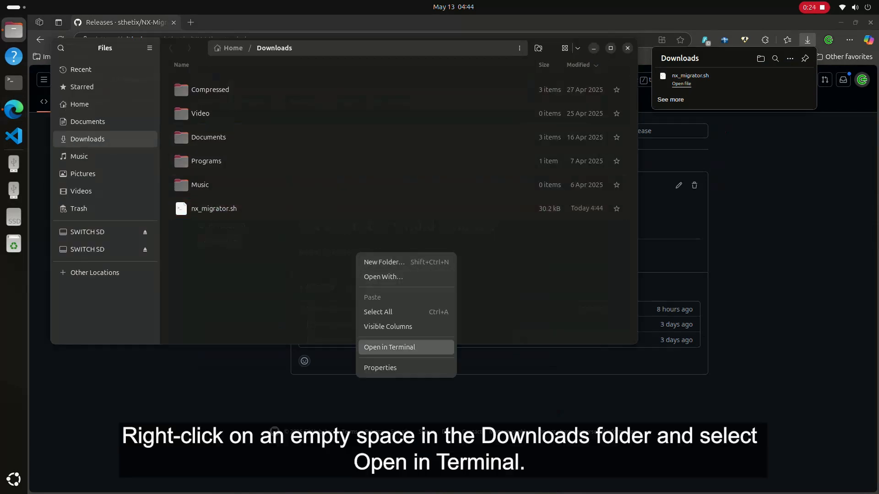
- Make nx_migrator.sh executable with chmod +x and run it as root with sudo
click(389, 347)
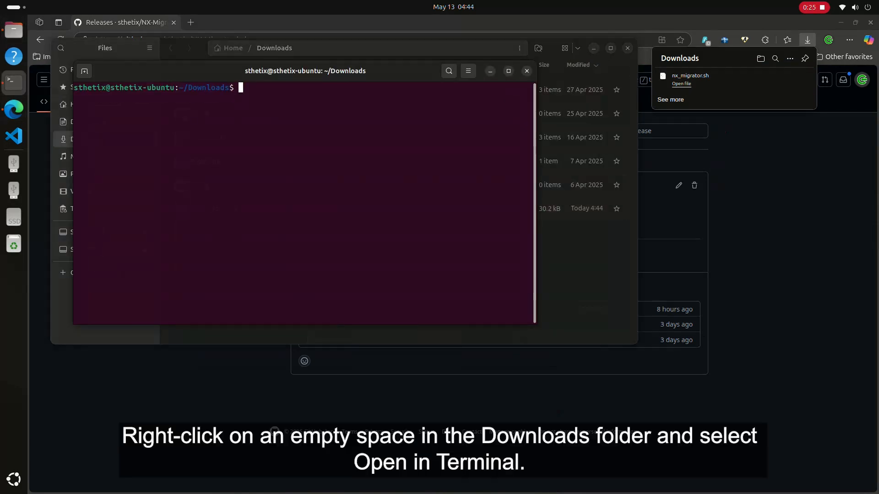
text(chmod +x)
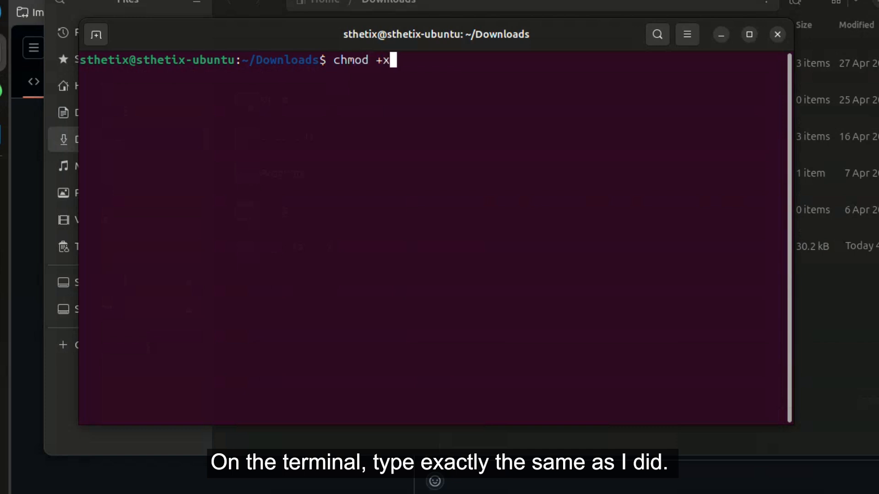
text(nx_mi)
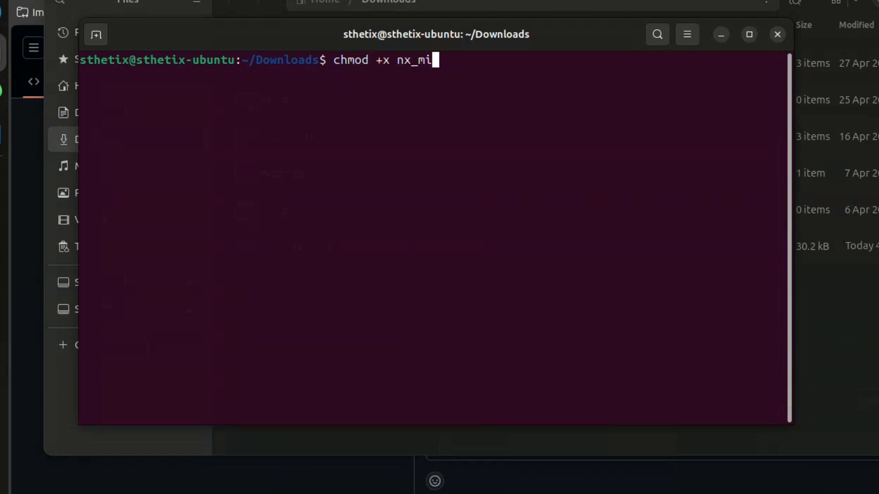
text(grator.sh)
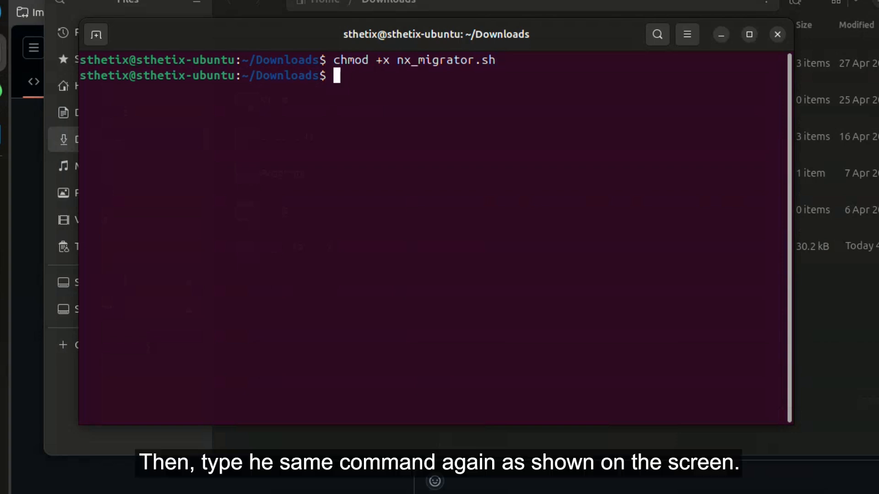
text(sudo)
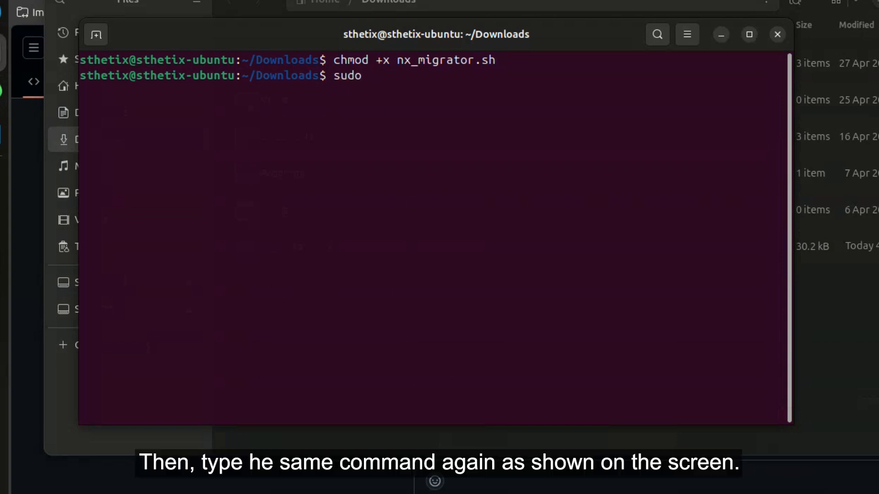
text(./)
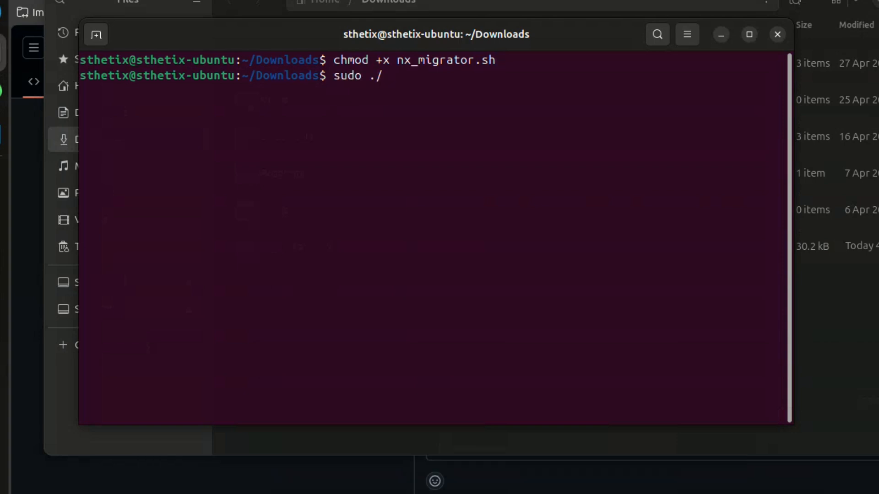
text(nx_migrator.sh)
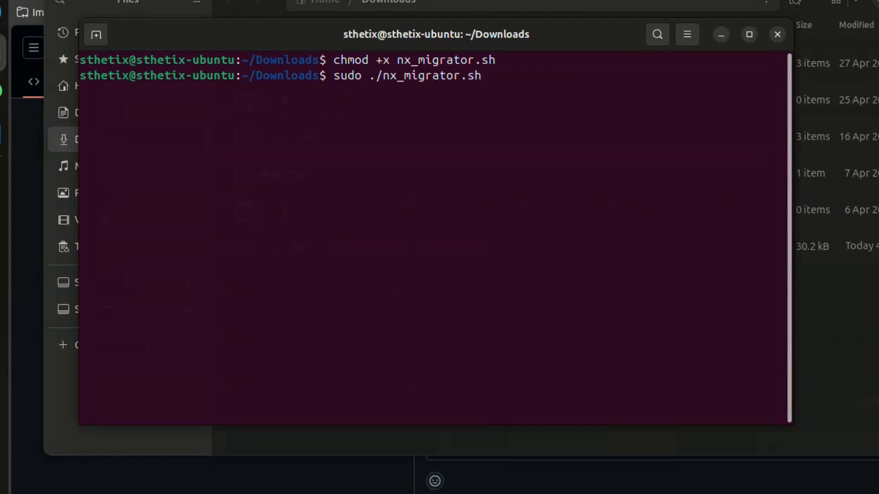
key(Return)
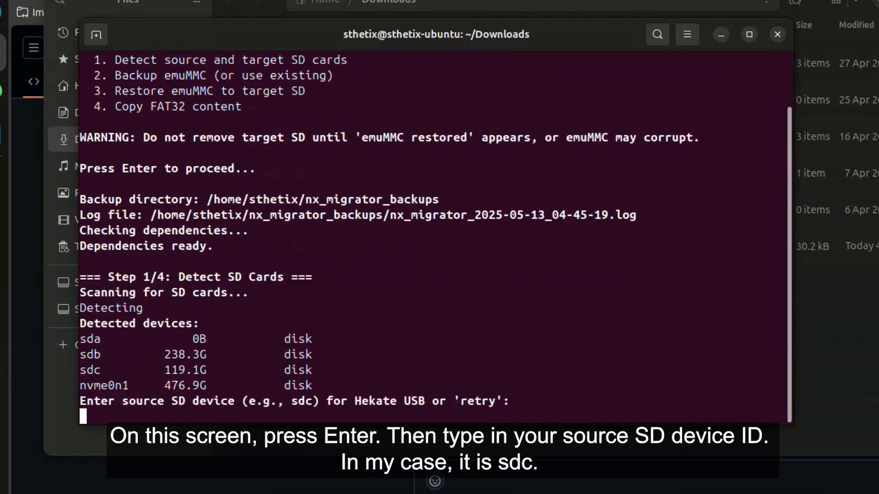
- Name sdc as the source card and sdb as the target, answering yes to proceed
text(sdc)
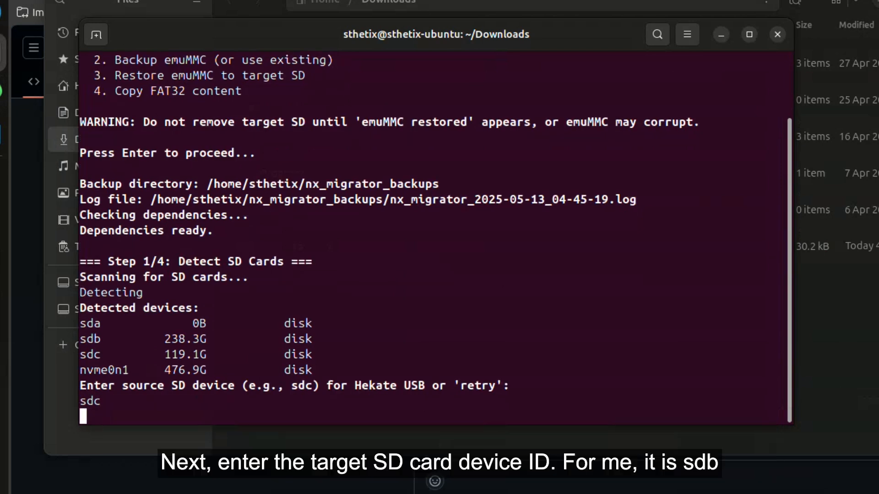
text(sd)
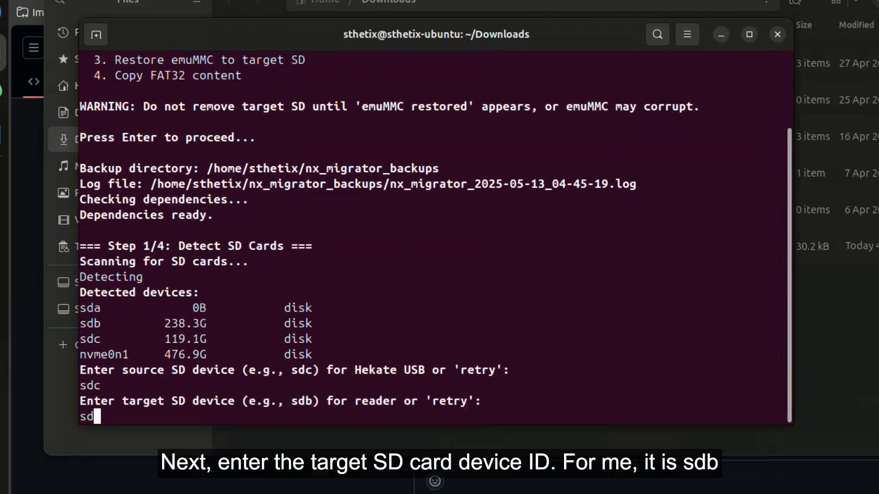
text(b)
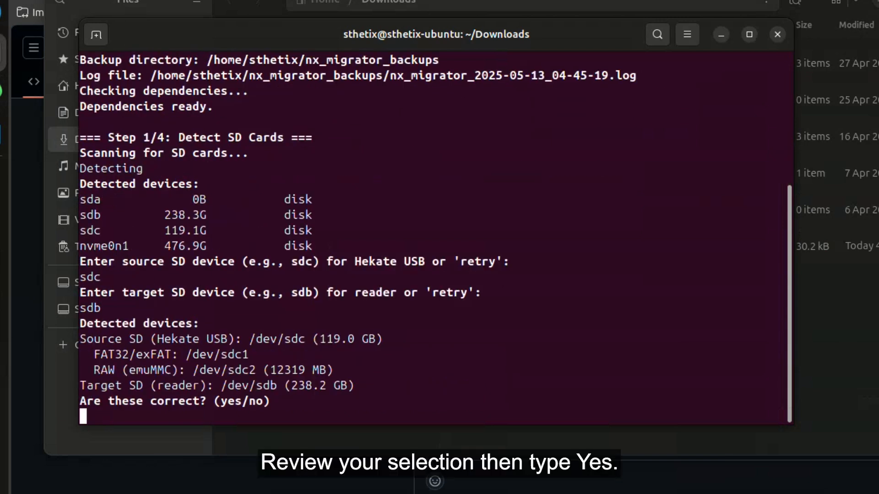
text(yes)
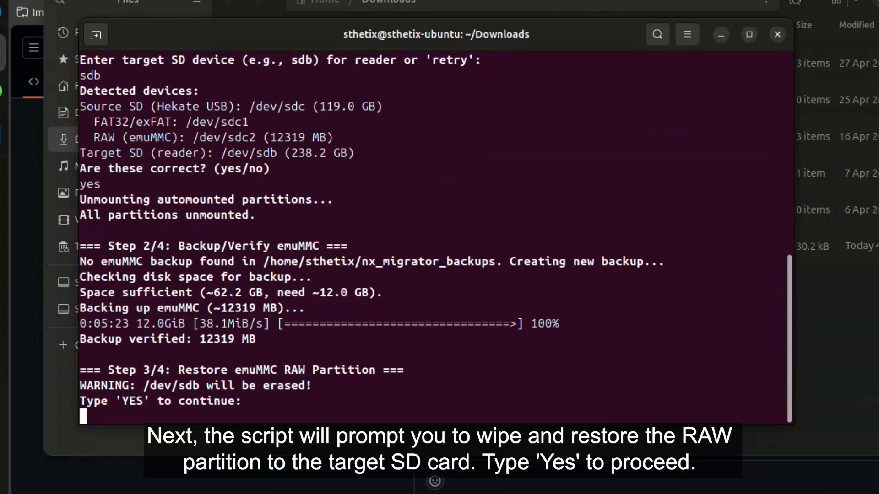
- Answer yes so the 12319 MB emuMMC is backed up and verified locally
text(ye)
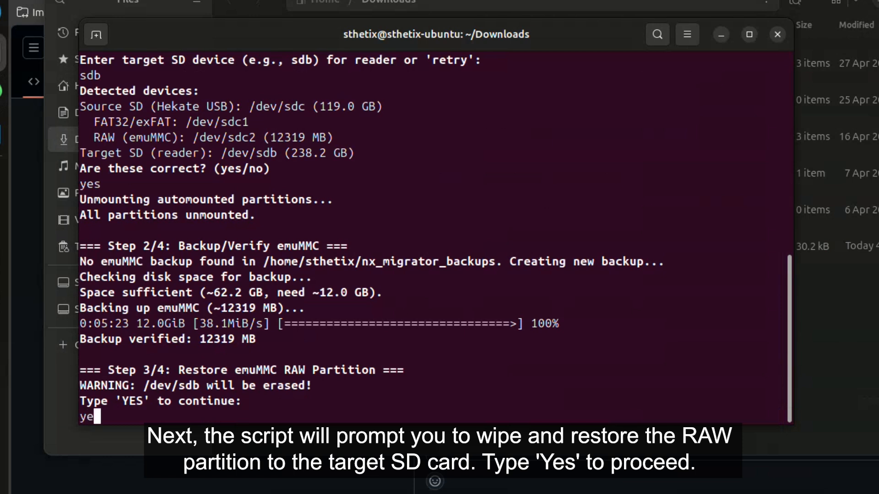
- Confirm erasing /dev/sdb so it is repartitioned and the emuMMC restored
text(s)
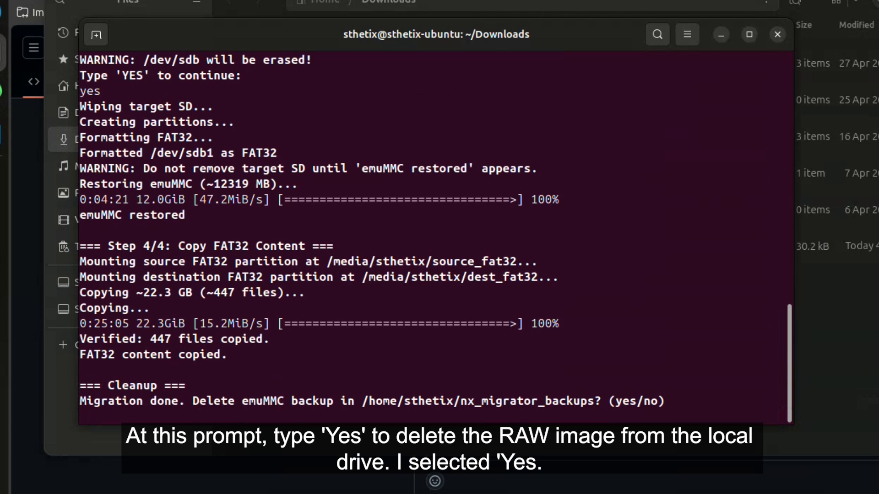
- Agree to delete the local emuMMC backup after the 447 FAT32 files are copied
text(yes)
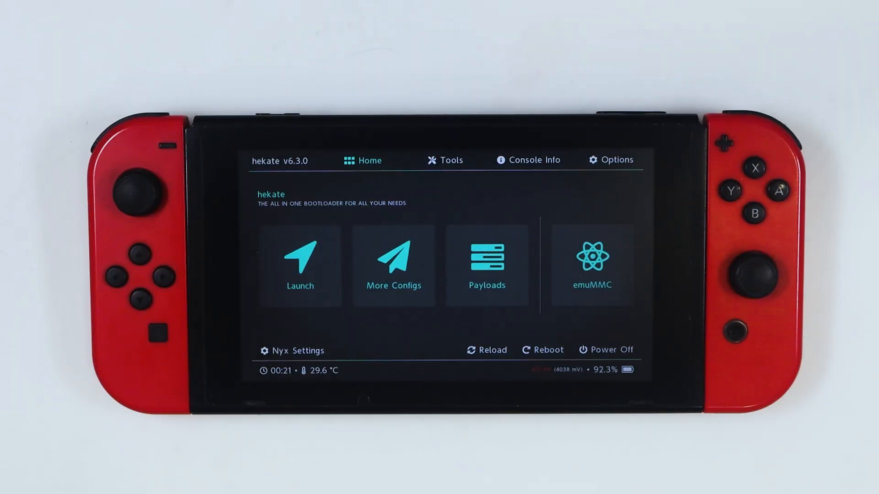
- Run Fix RAW from emuMMC management so the SD raw partition emuMMC shows enabled
click(588, 264)
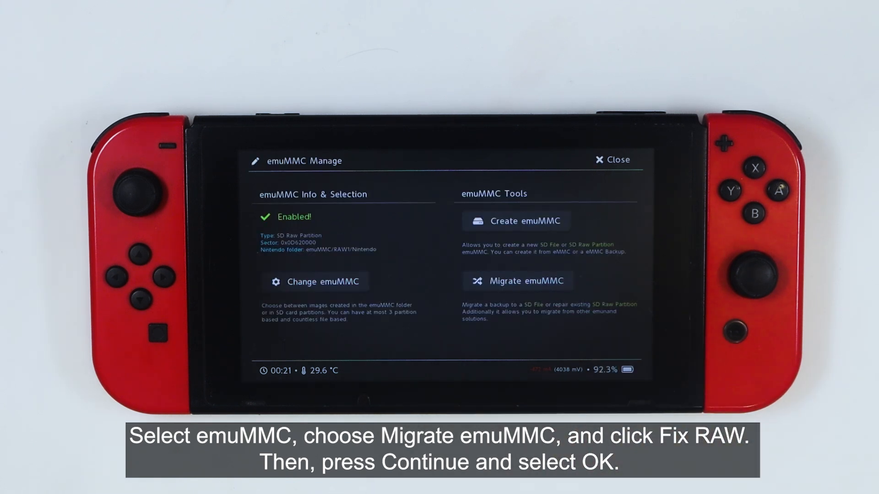
click(519, 281)
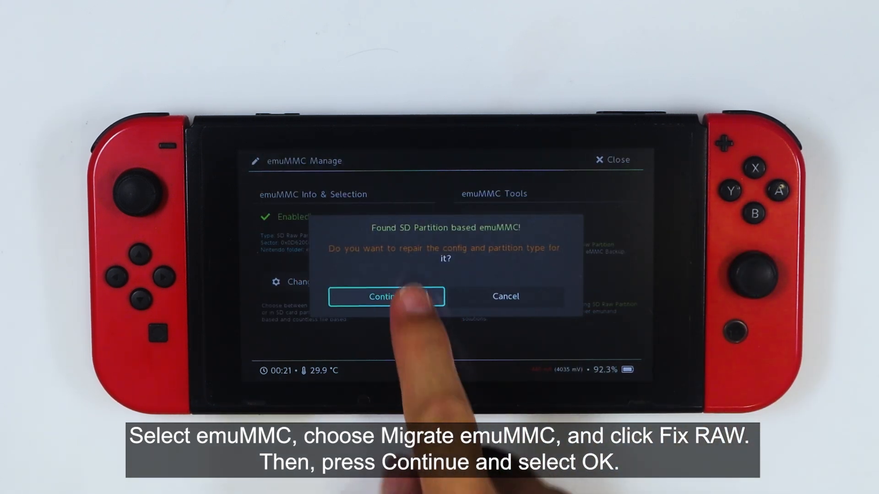
click(387, 296)
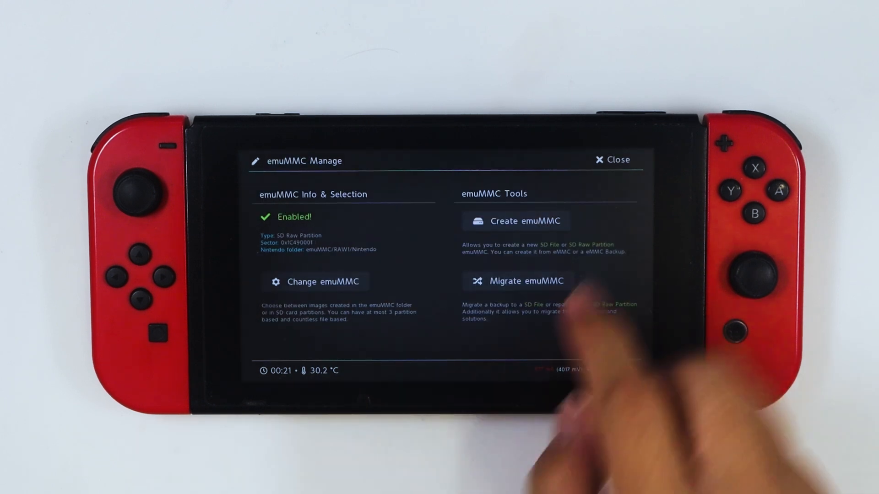
- Fix archive bits on all SD card folders (50 set) and return to the home screen
click(612, 159)
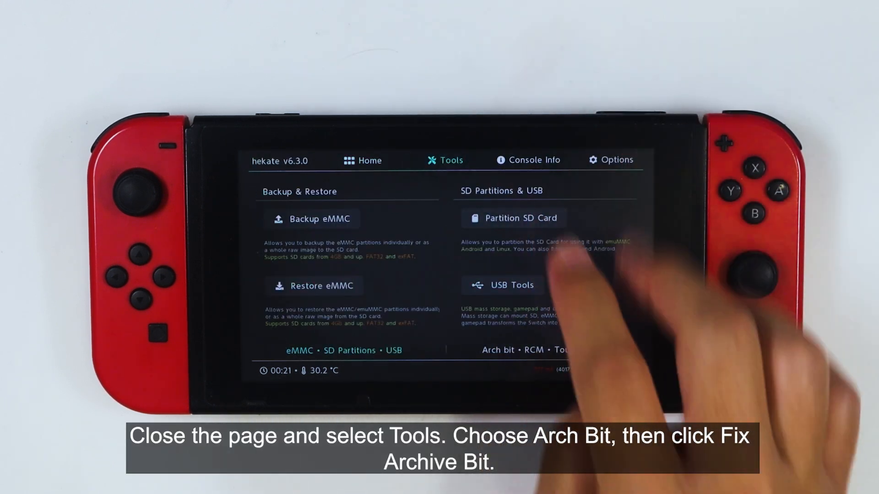
click(445, 160)
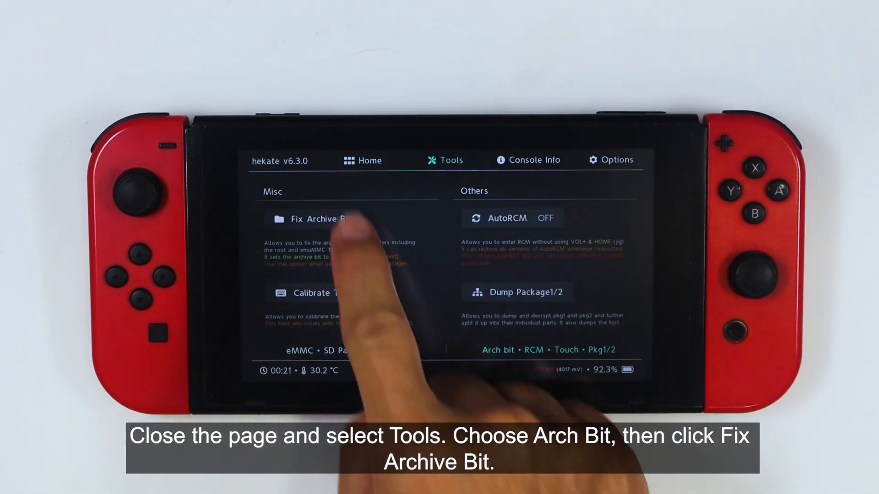
click(323, 219)
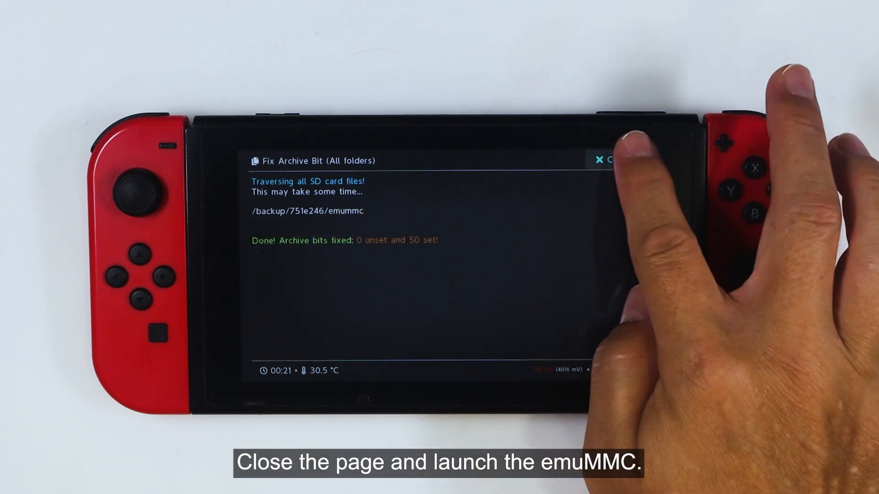
click(599, 163)
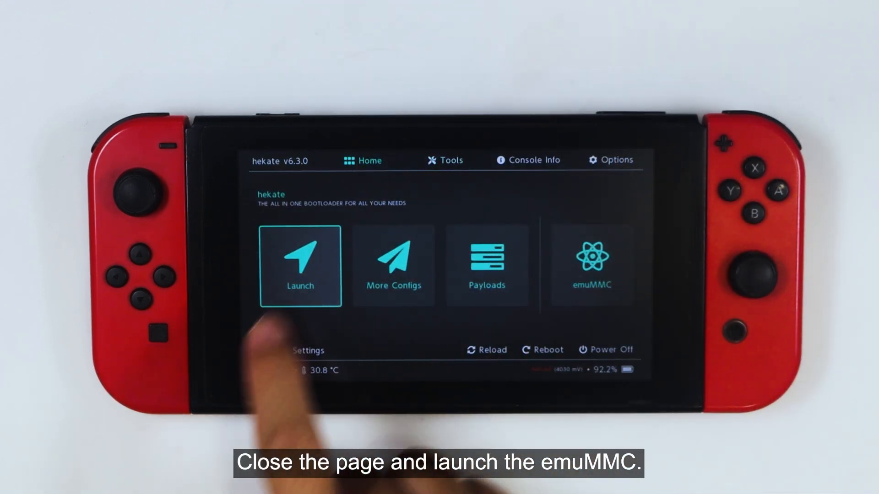